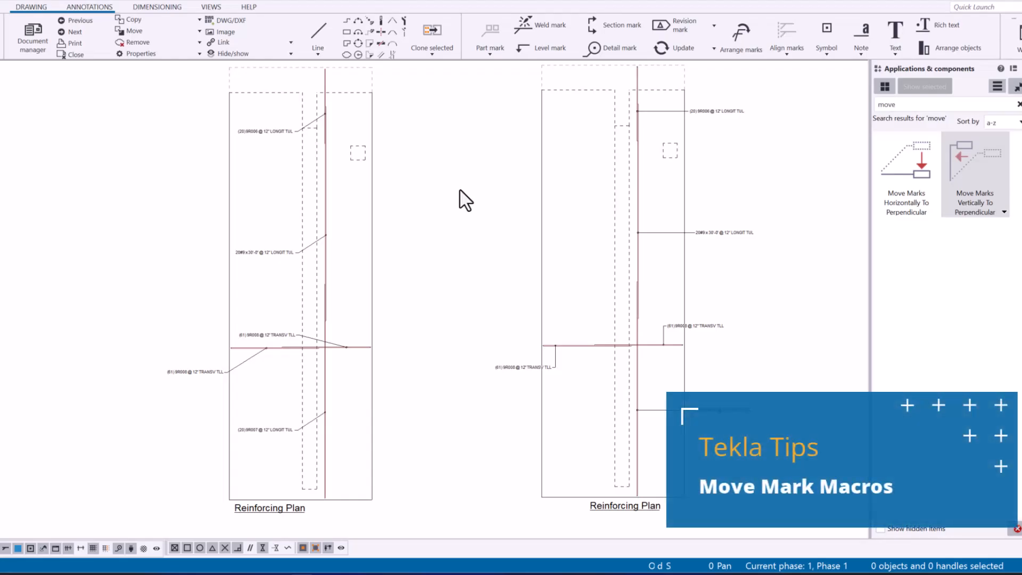
pyautogui.moveTo(478, 258)
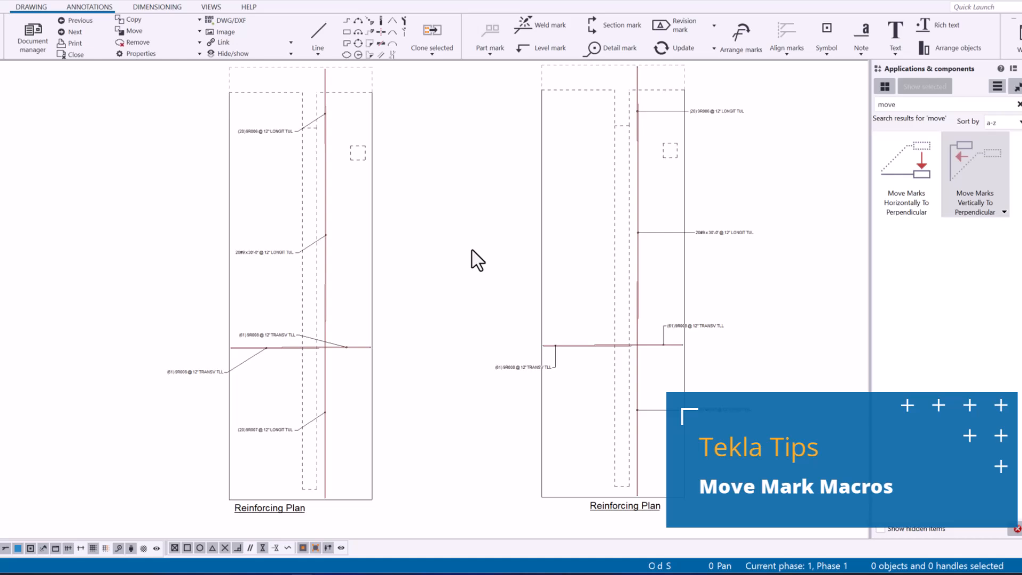
pyautogui.moveTo(479, 89)
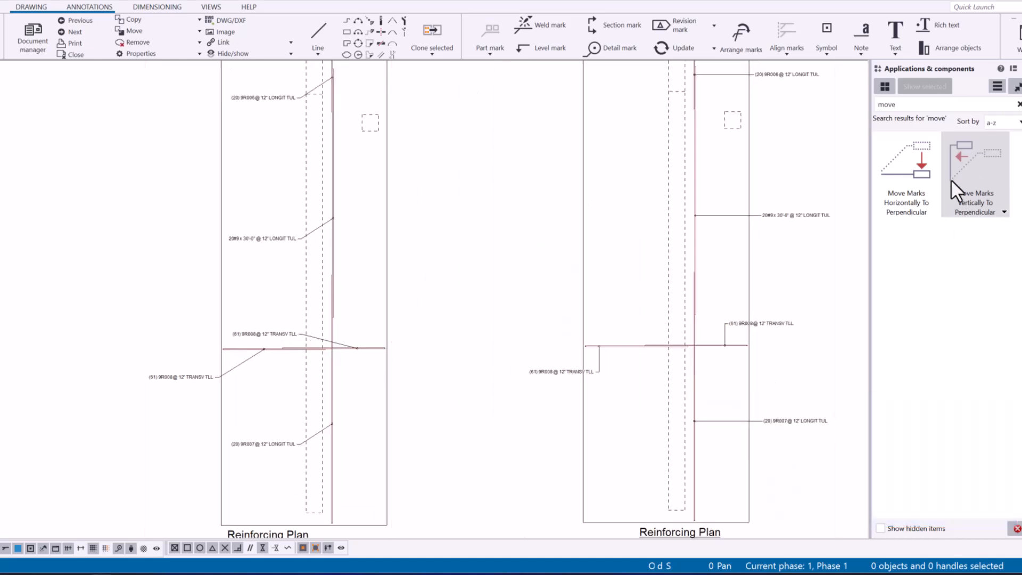
pyautogui.moveTo(925, 189)
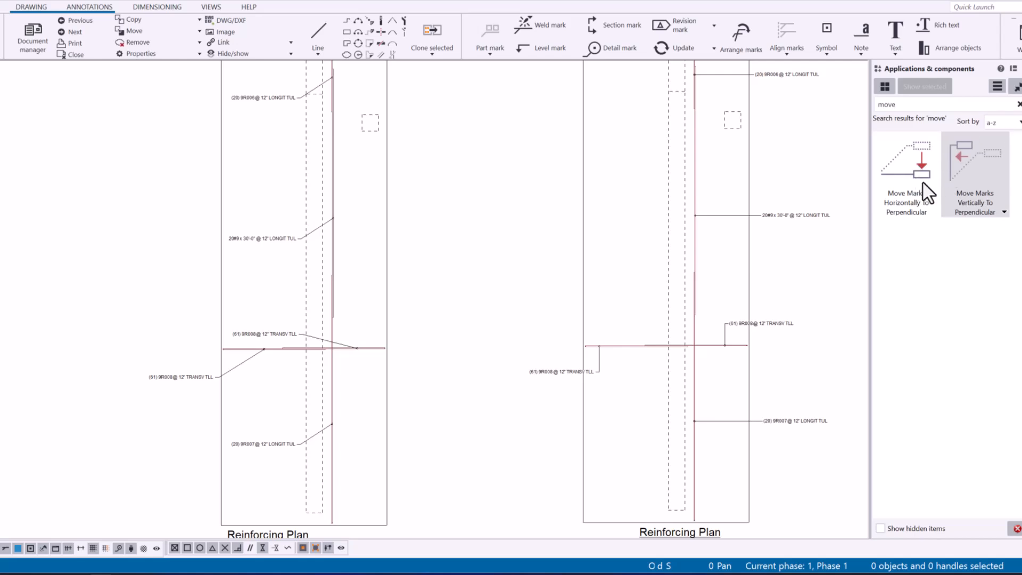
pyautogui.moveTo(451, 341)
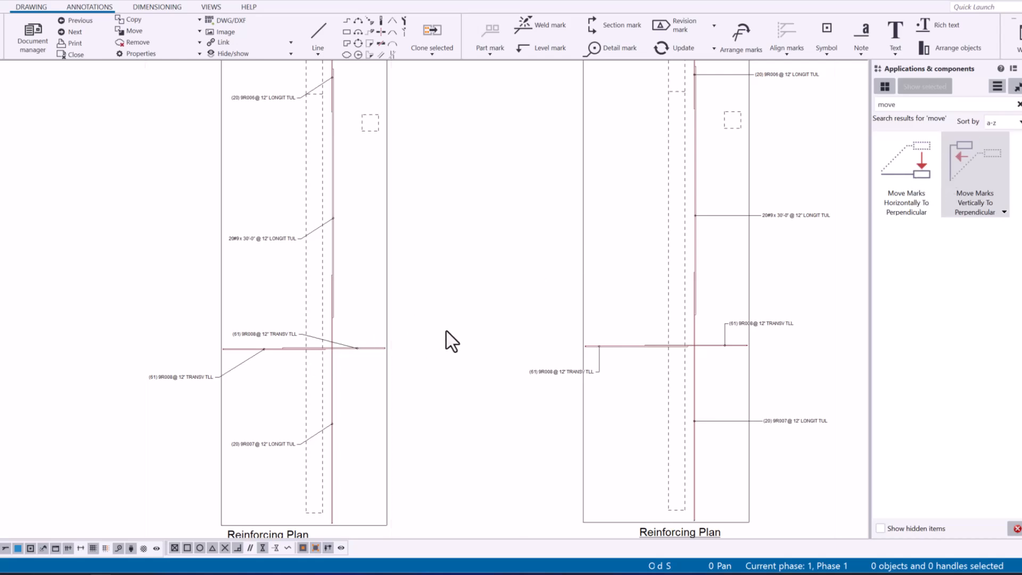
pyautogui.moveTo(442, 371)
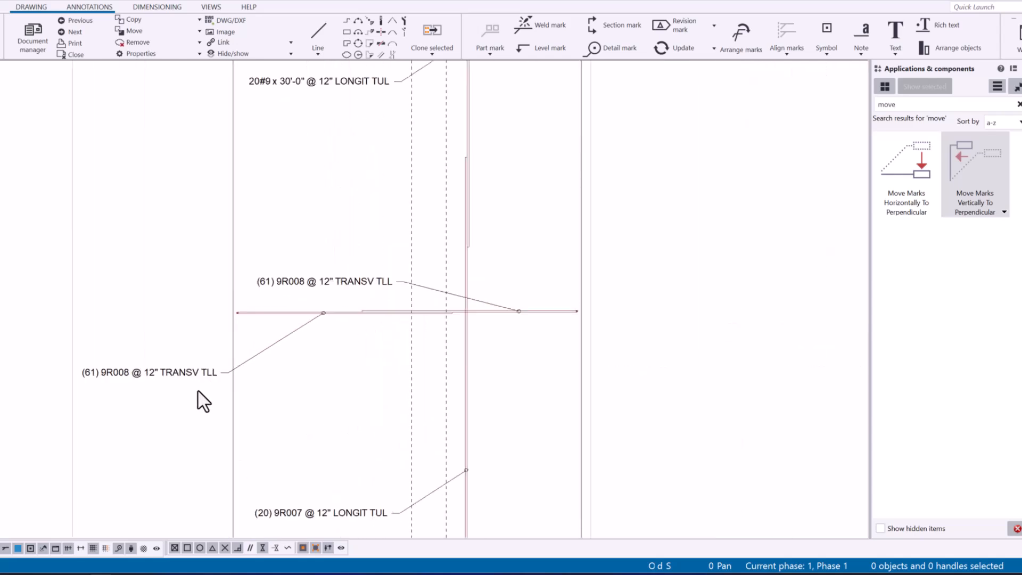
# Drag the 9R008 TRANSV and 9R006 LONGIT marks so their leaders run horizontal or vertical
pyautogui.click(148, 372)
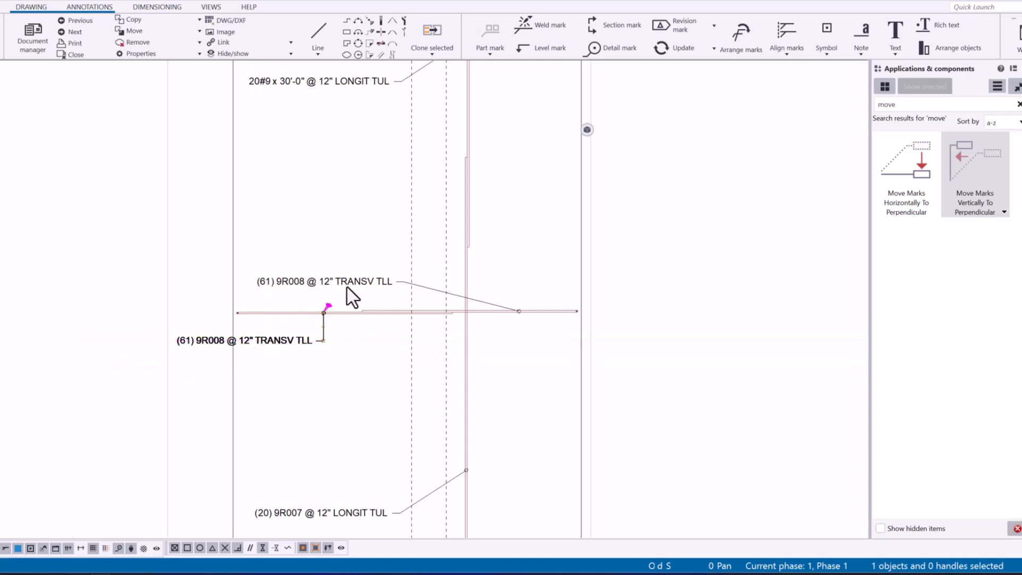
pyautogui.moveTo(315, 297)
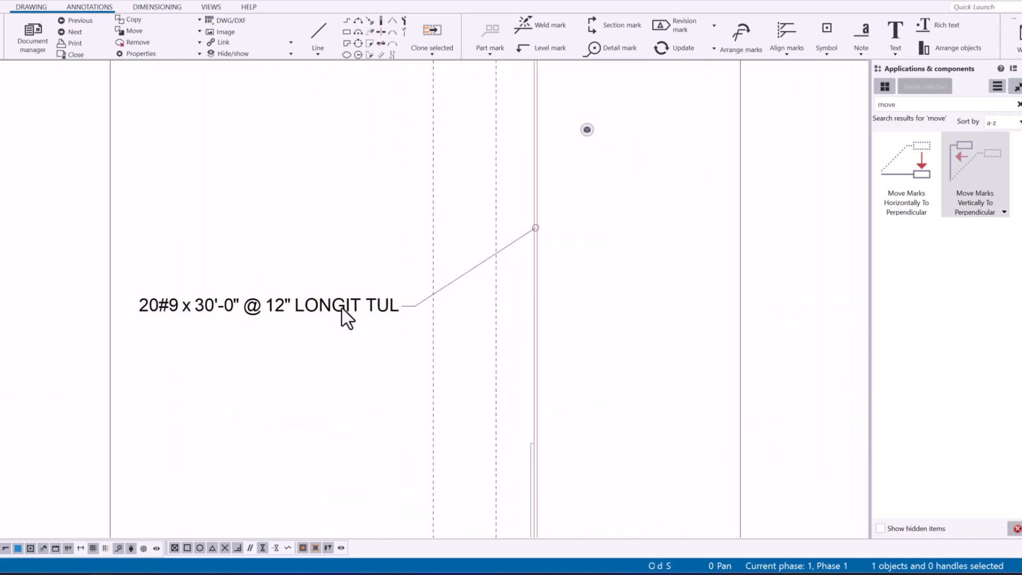
pyautogui.moveTo(345, 306); pyautogui.dragTo(335, 227)
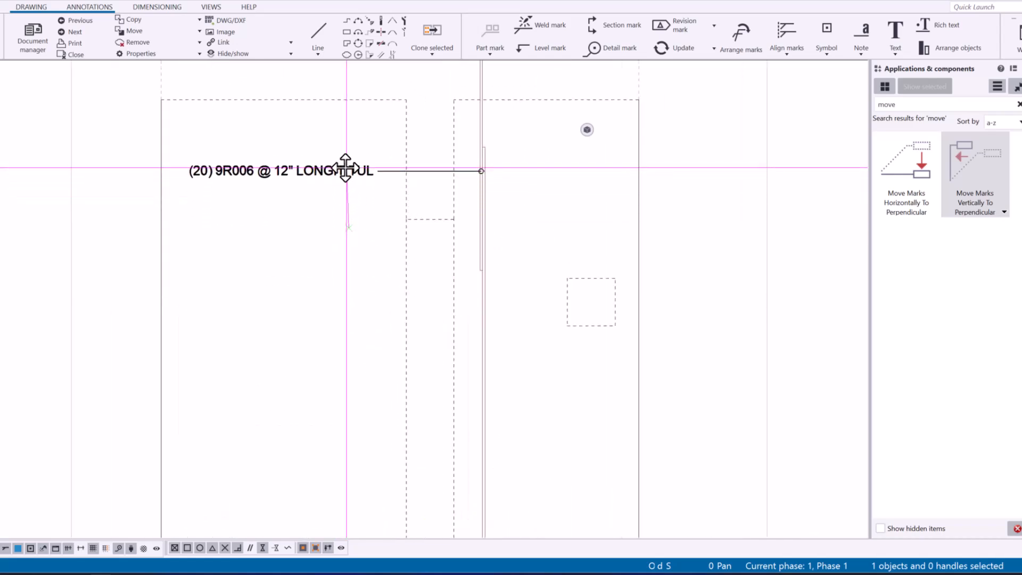
pyautogui.click(374, 189)
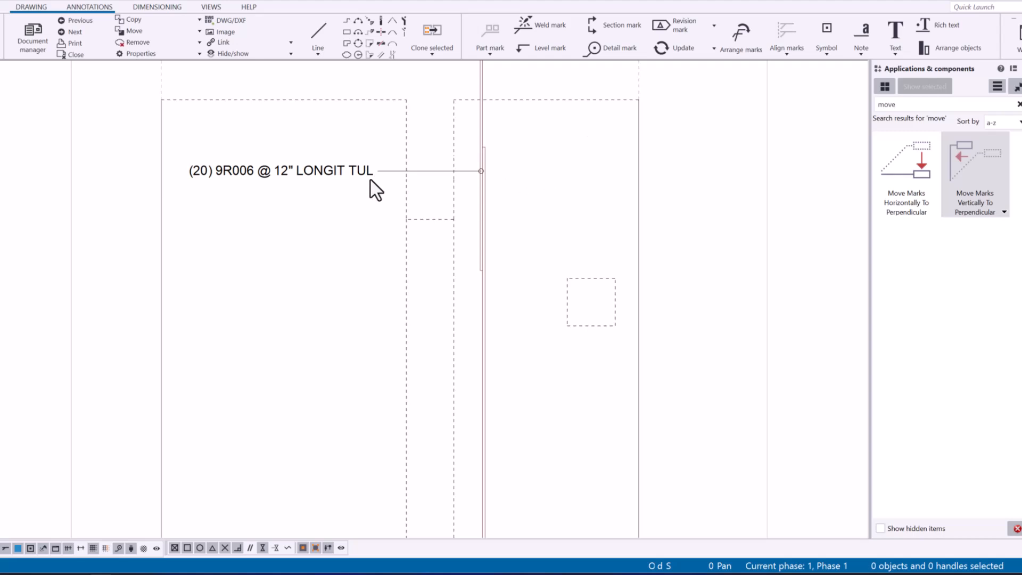
pyautogui.moveTo(325, 181)
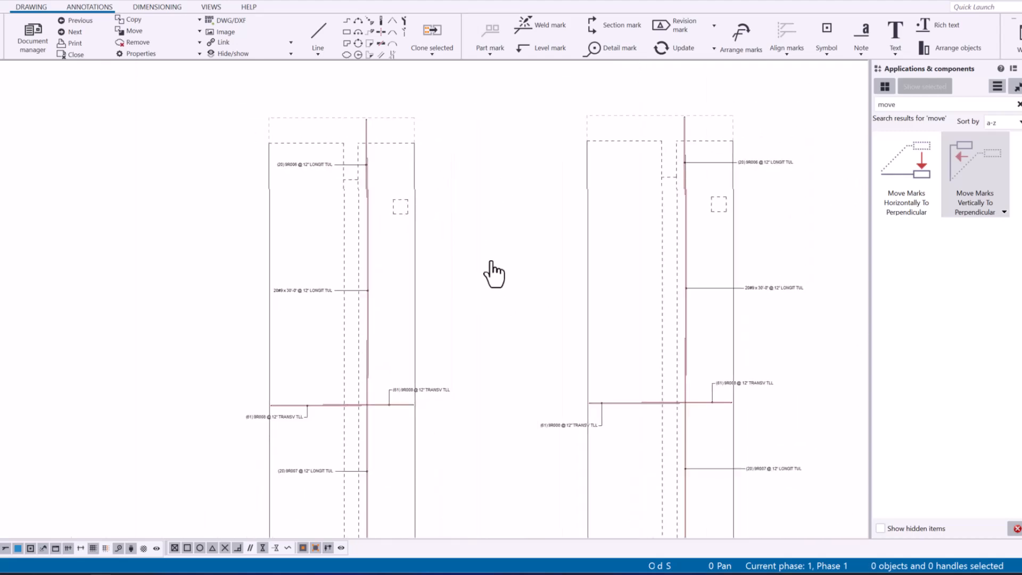
# Ctrl-select the bottom and top LONGIT TUL marks for the vertical-to-perpendicular move
pyautogui.scroll(-3)
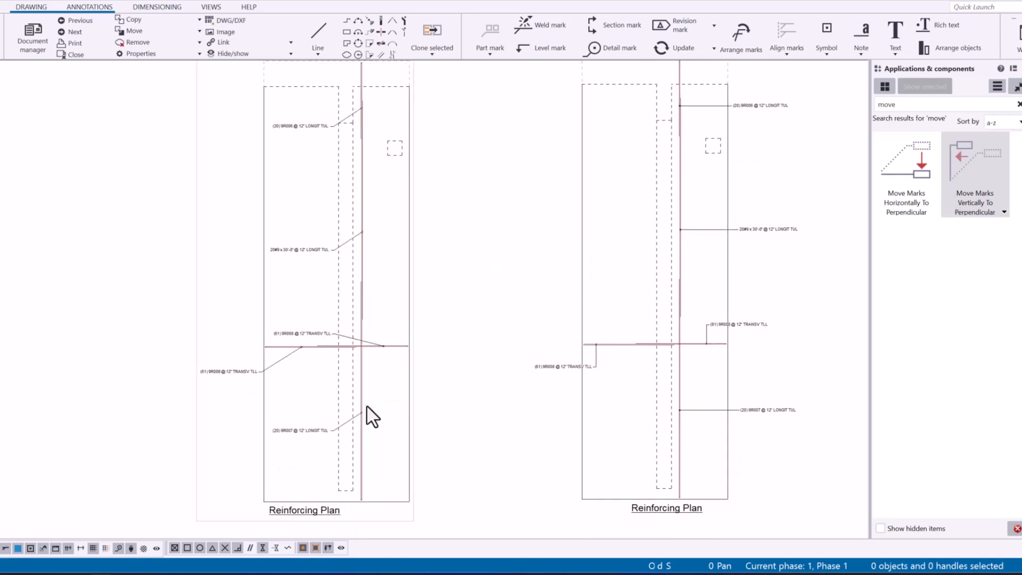
pyautogui.moveTo(307, 457)
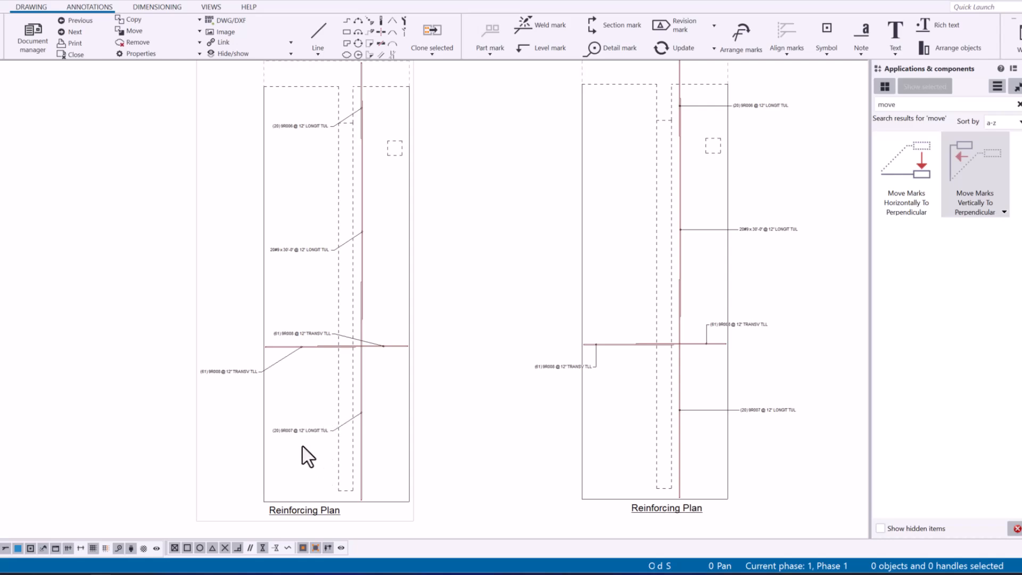
pyautogui.moveTo(316, 460)
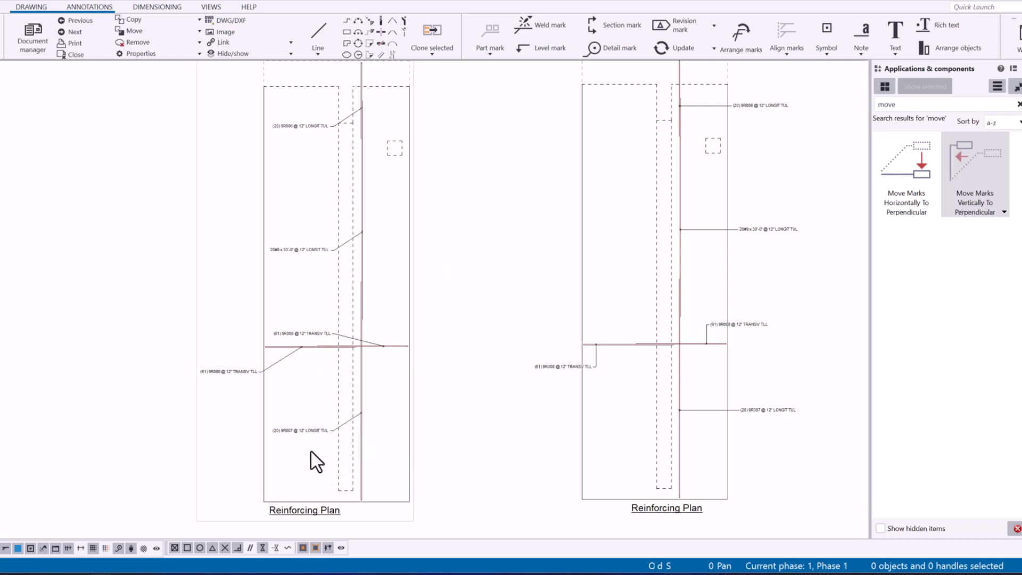
pyautogui.click(300, 431)
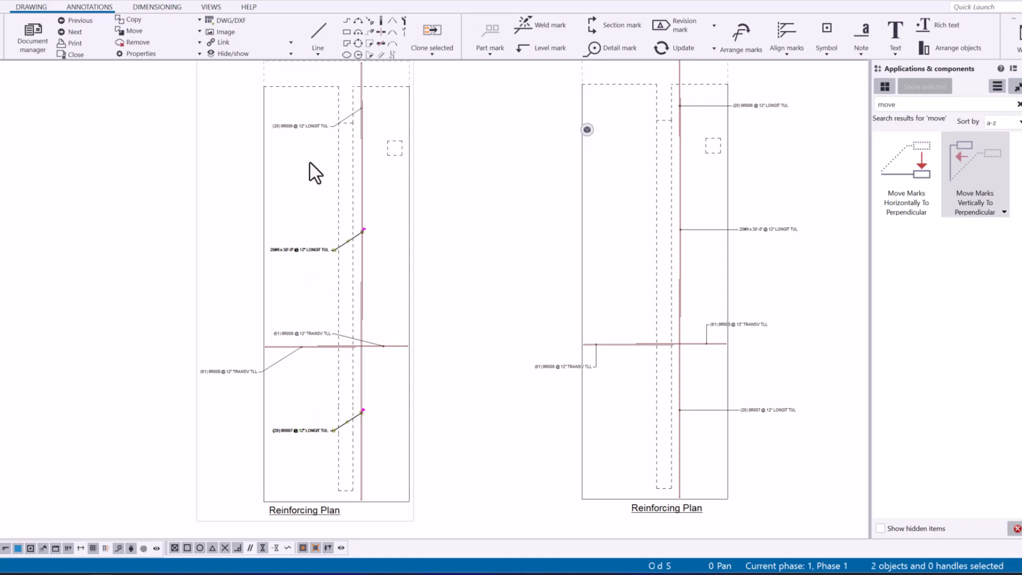
pyautogui.click(364, 106)
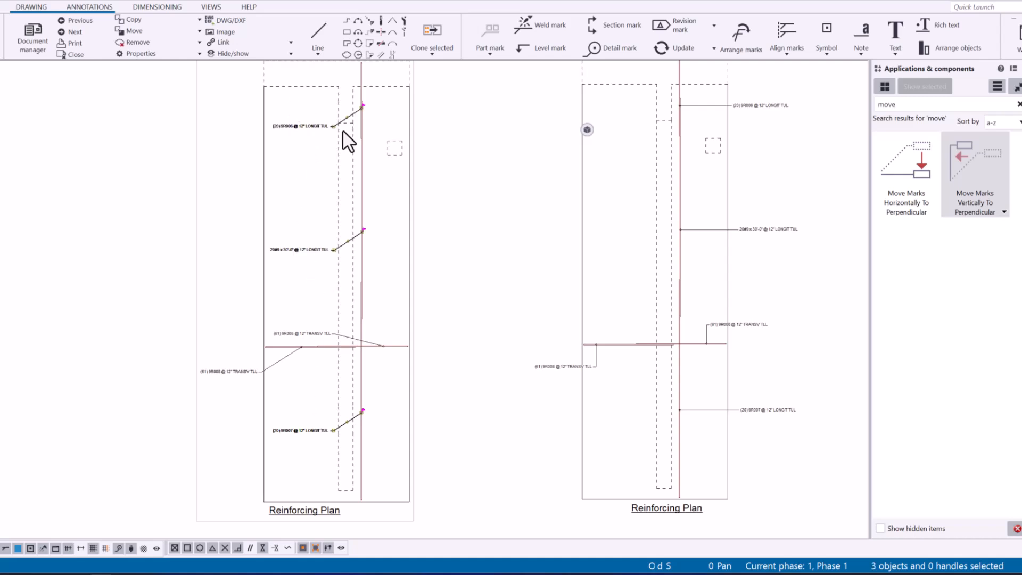
pyautogui.moveTo(355, 142)
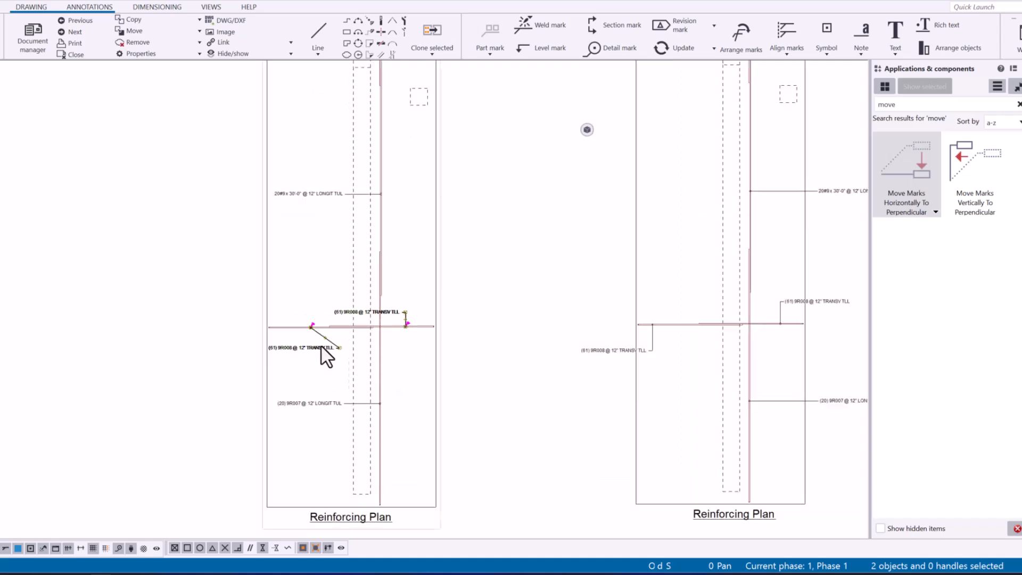
pyautogui.moveTo(918, 182)
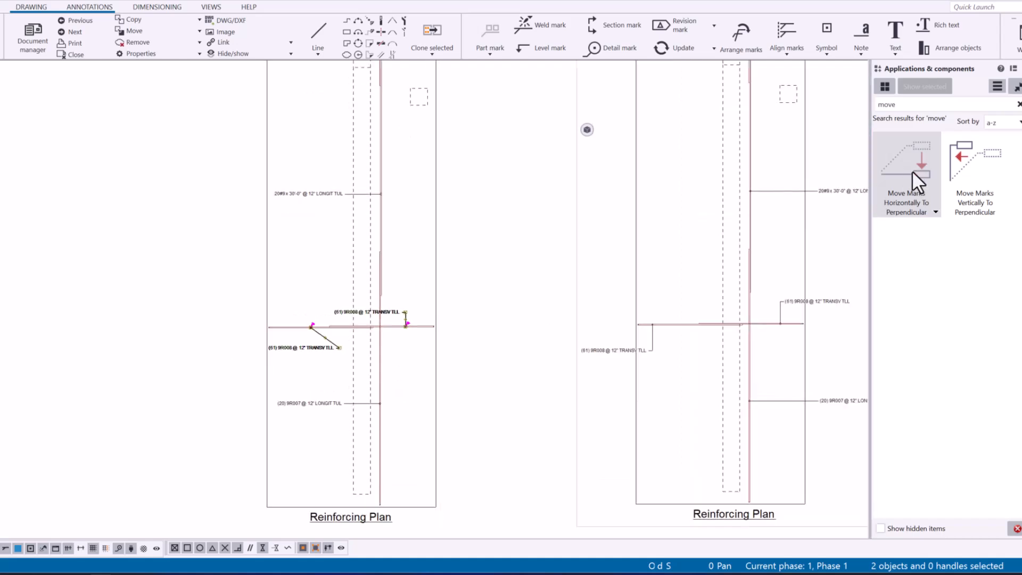
pyautogui.moveTo(324, 359)
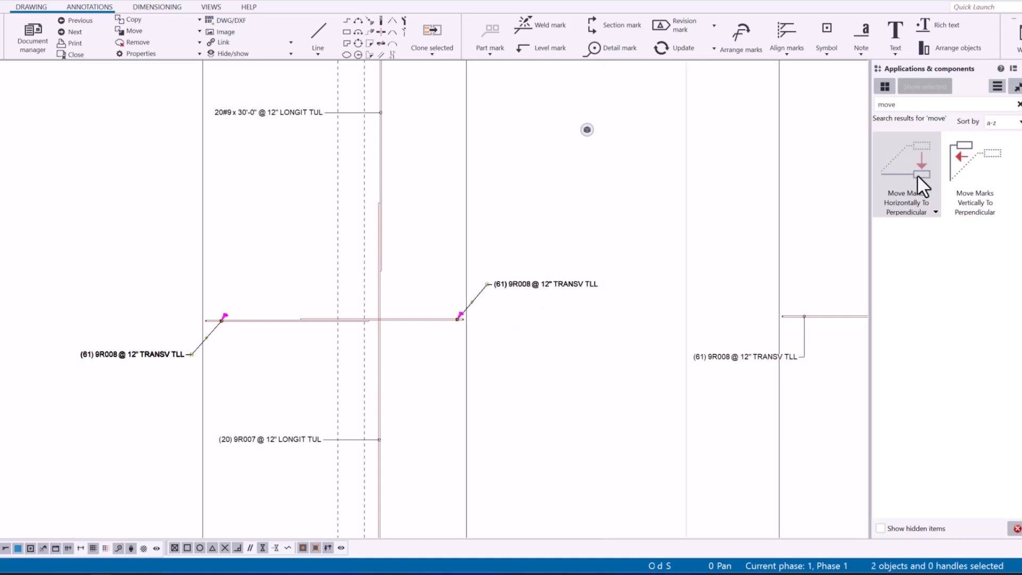
# Run Move Marks Horizontally To Perpendicular on the two TRANSV TLL marks
pyautogui.click(906, 160)
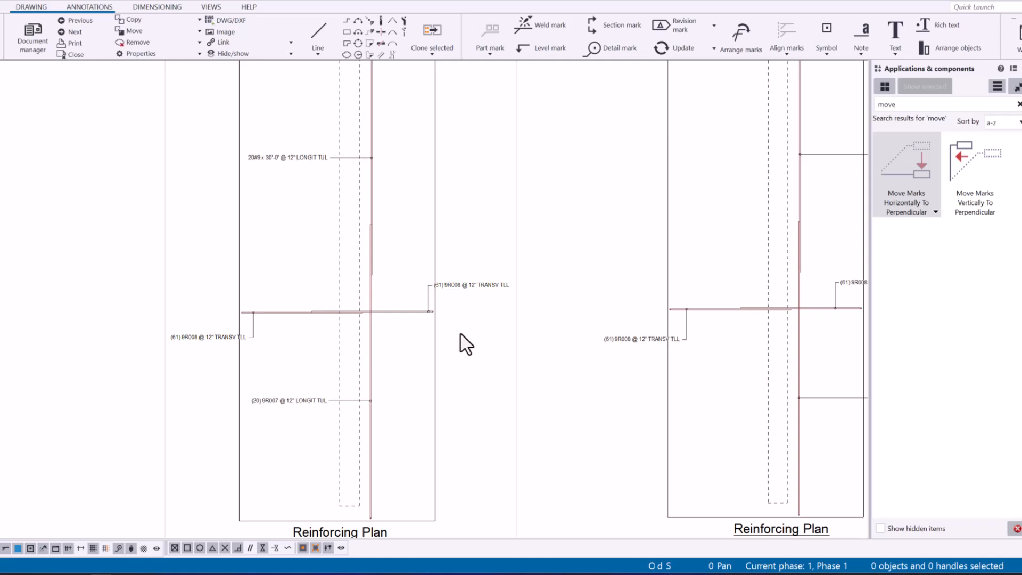
pyautogui.scroll(-3)
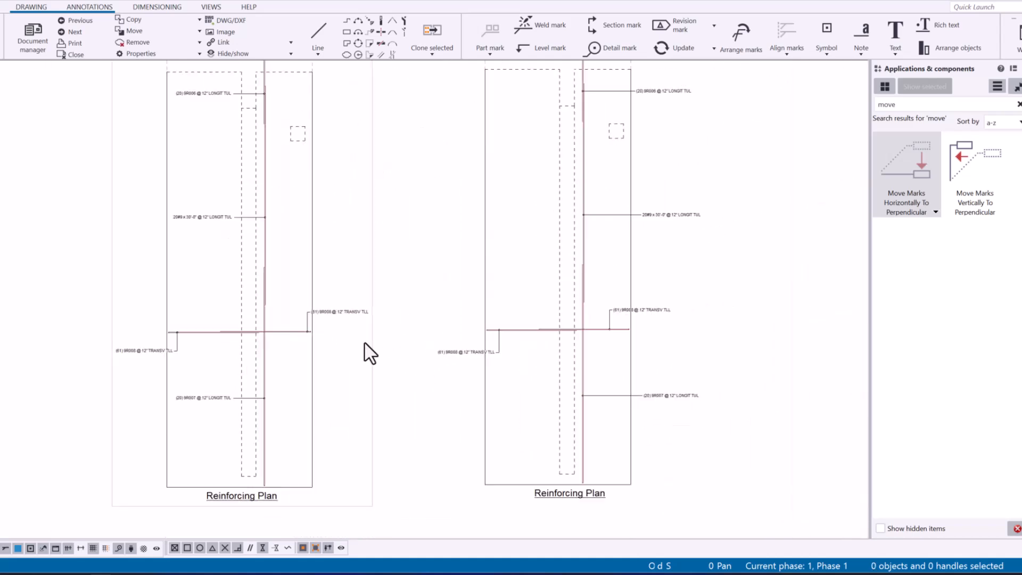
pyautogui.moveTo(482, 319)
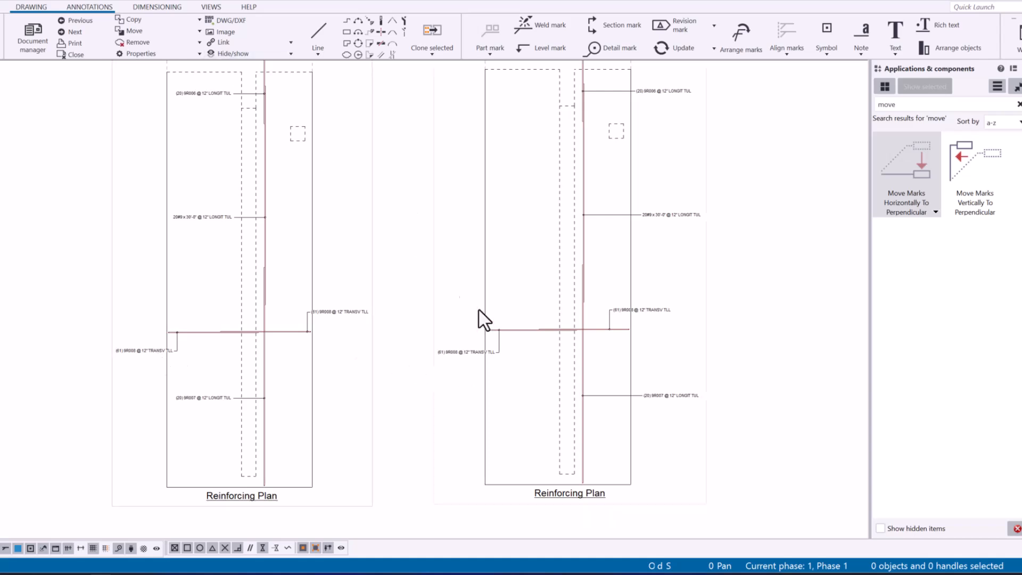
pyautogui.moveTo(419, 317)
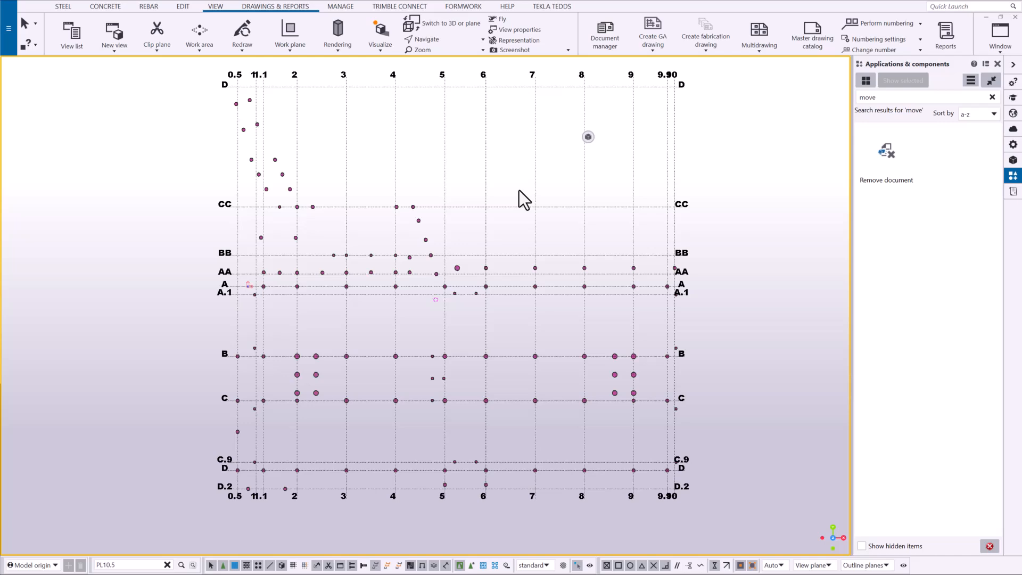
pyautogui.moveTo(773, 91)
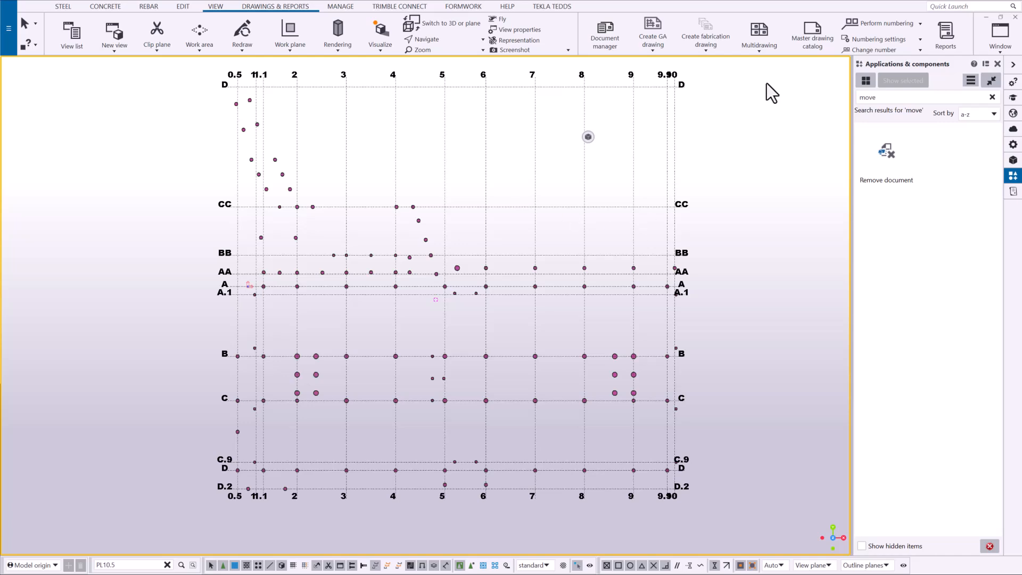
pyautogui.moveTo(579, 347)
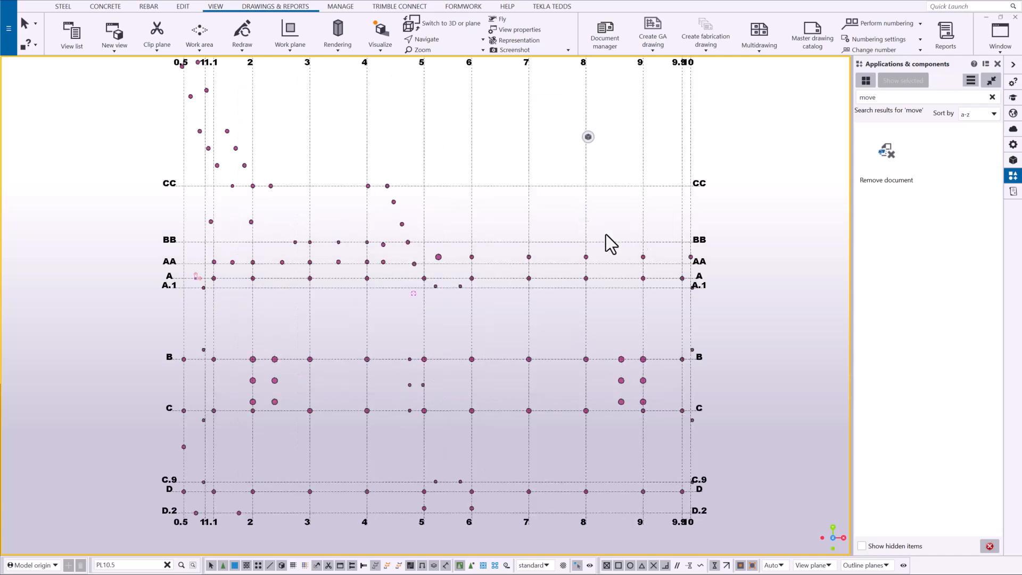
pyautogui.moveTo(552, 227)
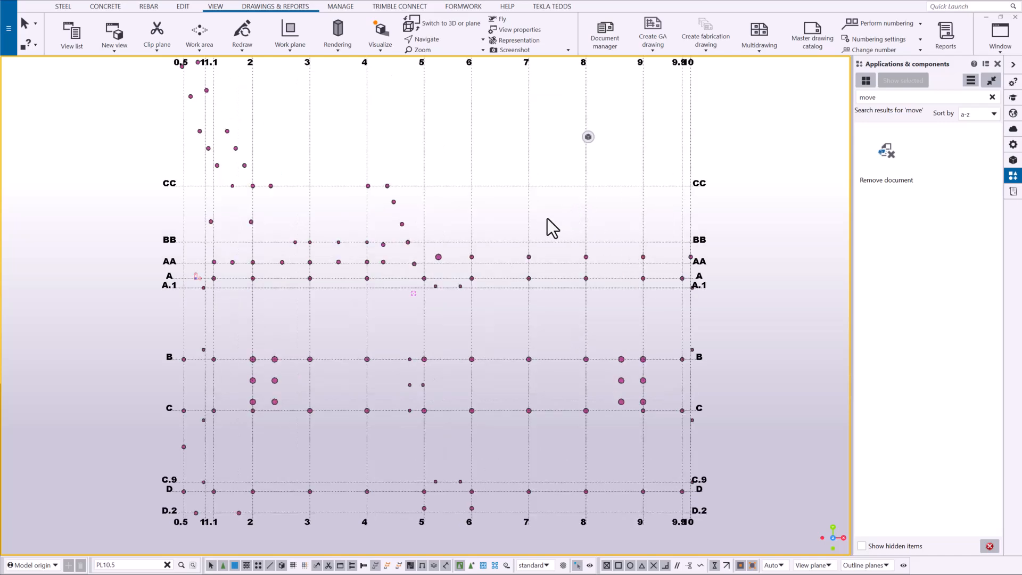
# Start a general arrangement drawing from the view's context menu with Open drawing ticked
pyautogui.rightClick(552, 227)
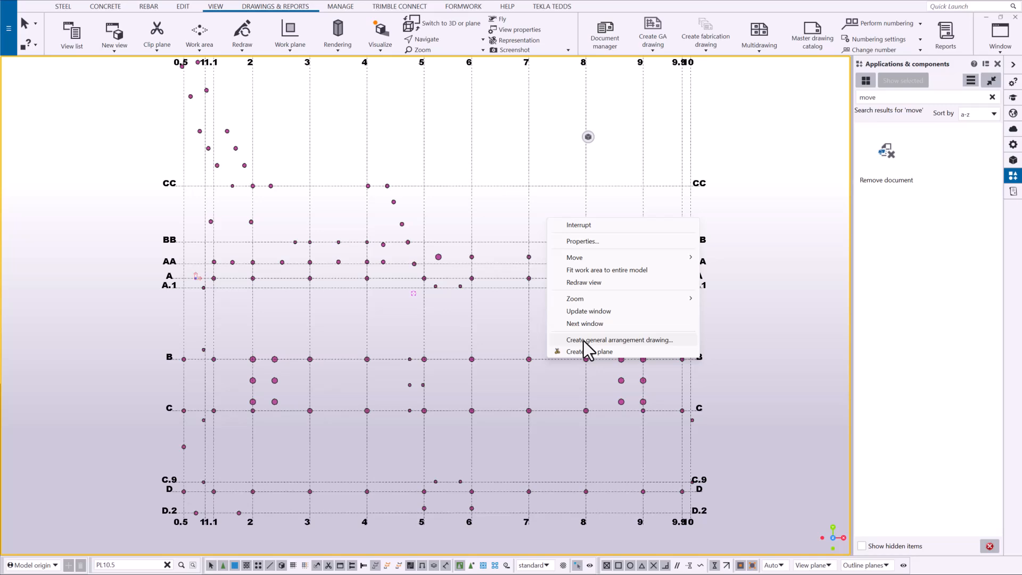
pyautogui.click(617, 339)
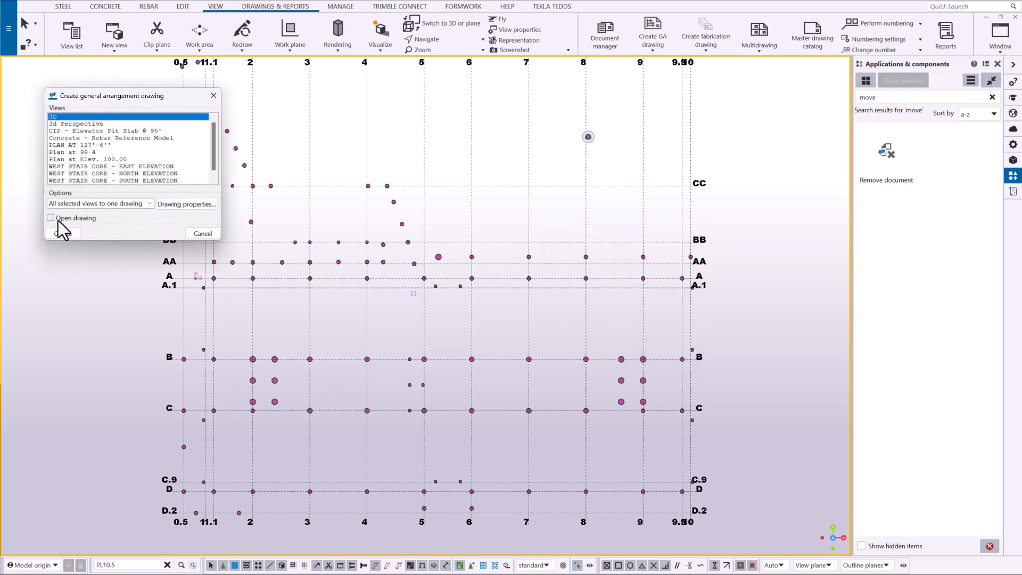
pyautogui.click(51, 217)
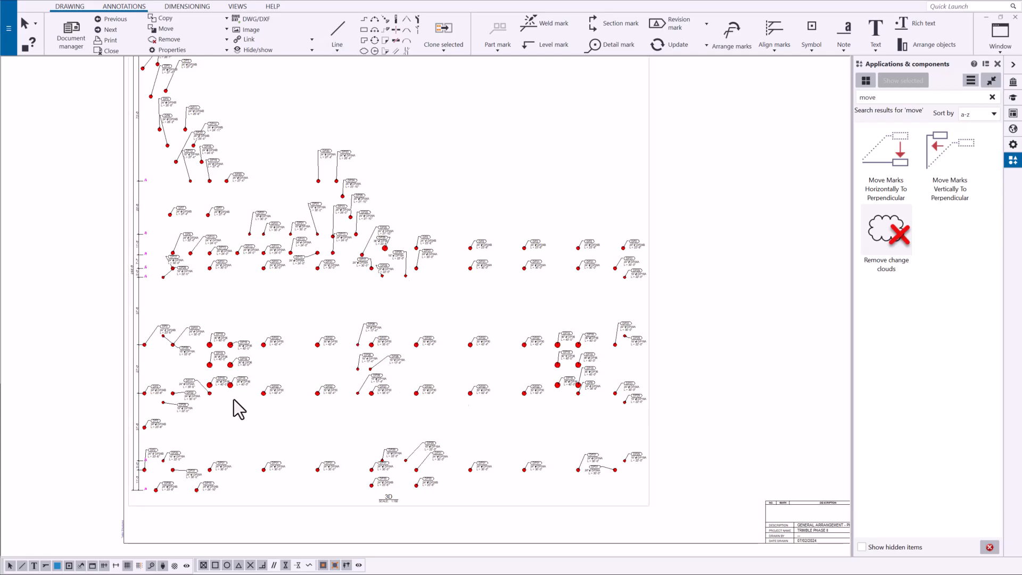
pyautogui.moveTo(642, 492)
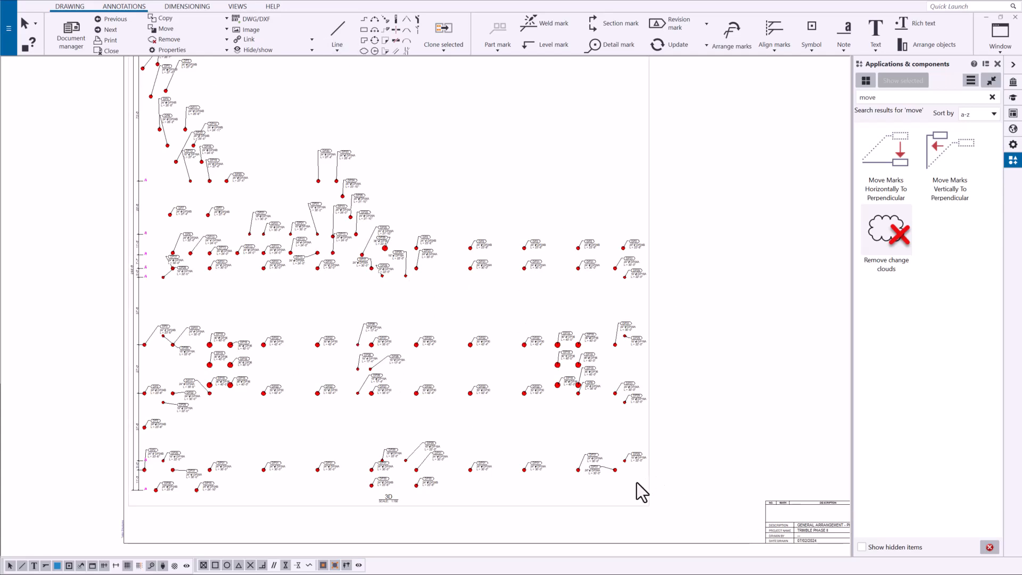
pyautogui.moveTo(633, 490)
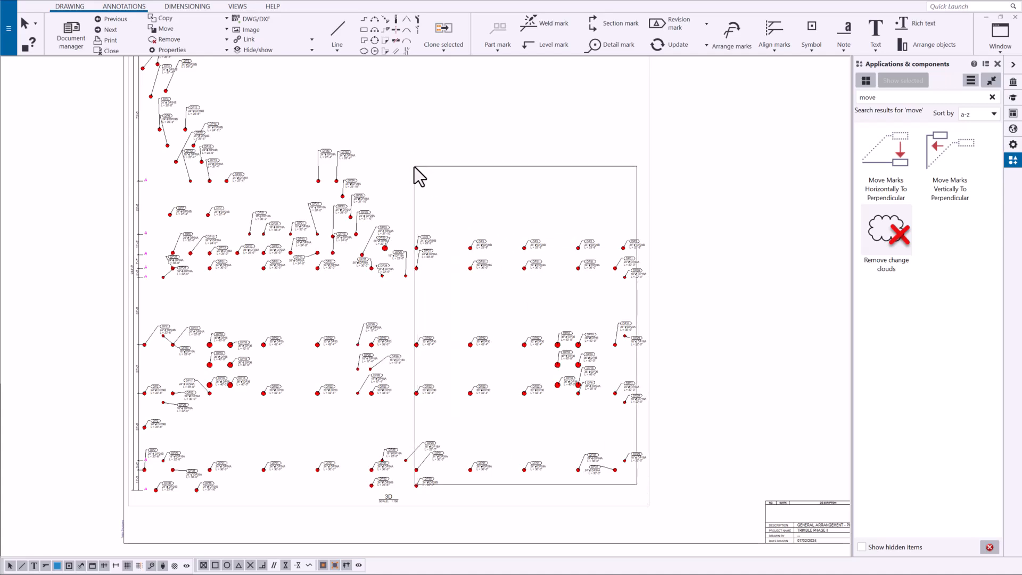
pyautogui.moveTo(423, 196)
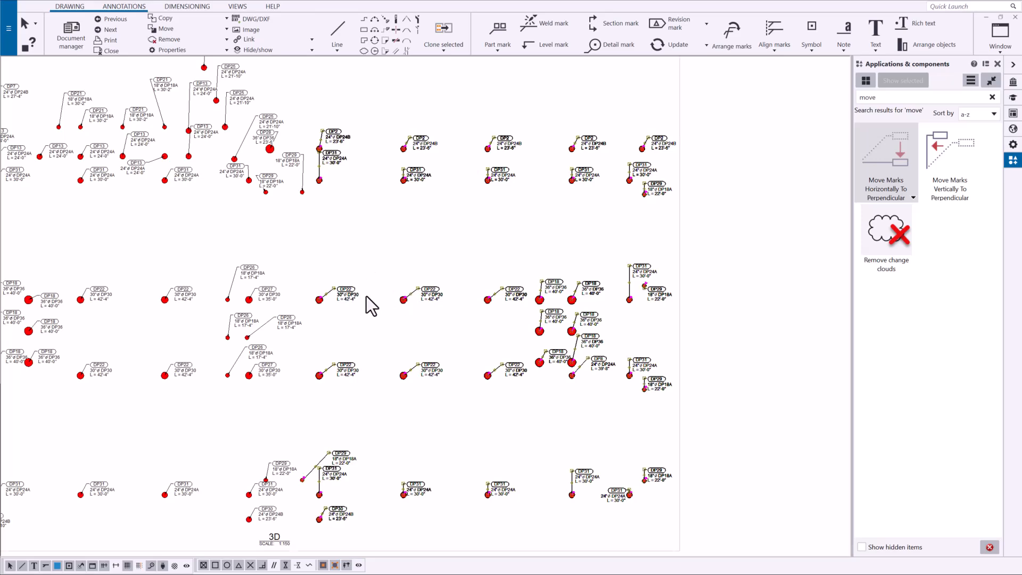
# Review the right-hand pile marks after the horizontal-to-perpendicular move
pyautogui.scroll(-3)
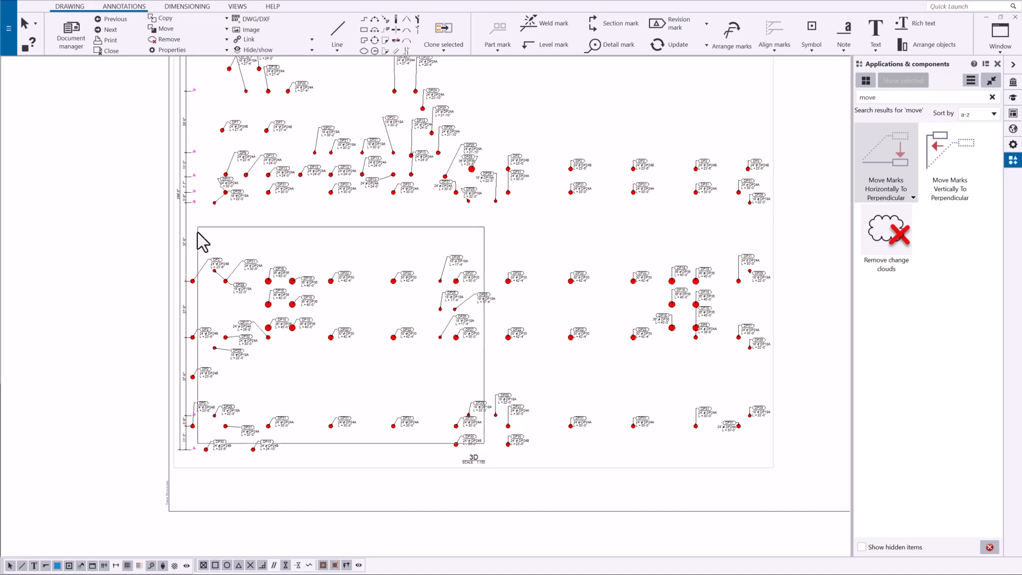
# Run Move Marks Horizontally To Perpendicular on the selected lower-left pile marks
pyautogui.click(885, 147)
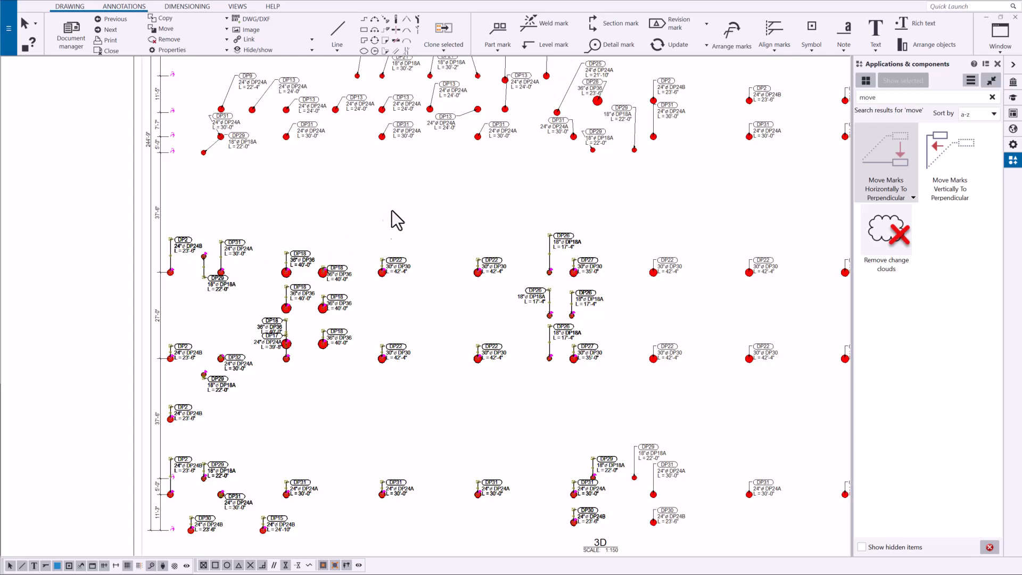
pyautogui.scroll(-3)
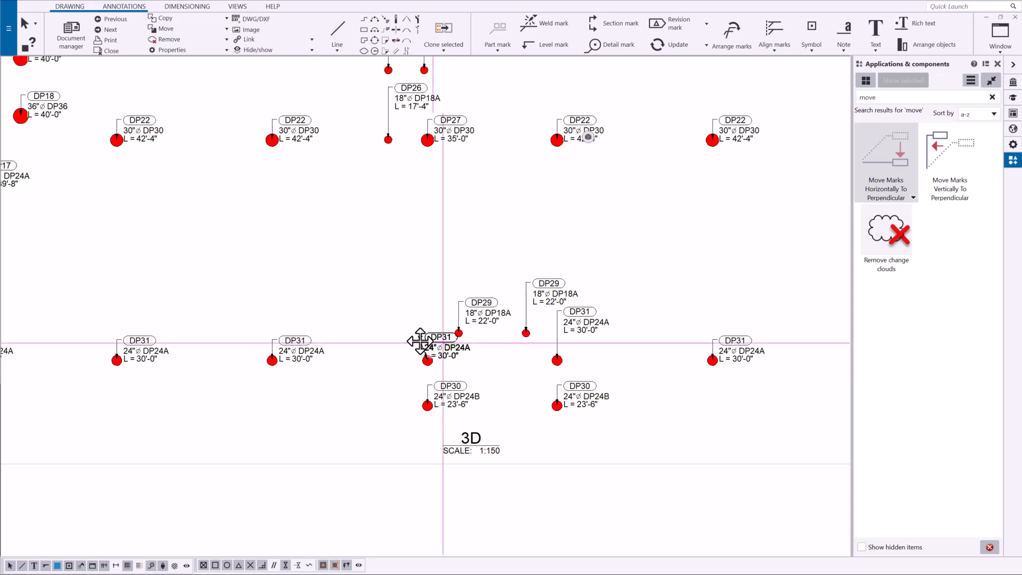
pyautogui.scroll(-3)
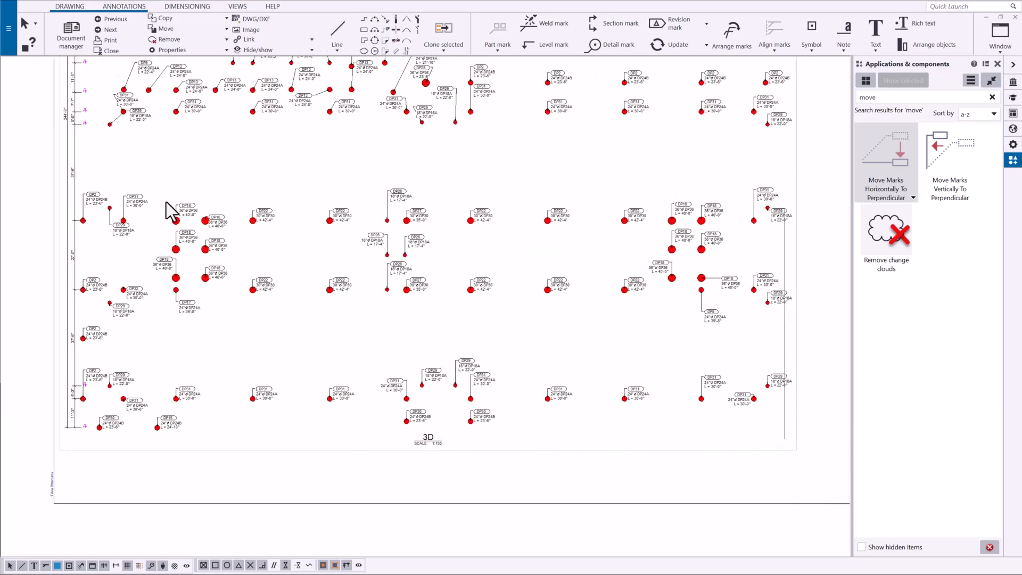
pyautogui.moveTo(678, 430)
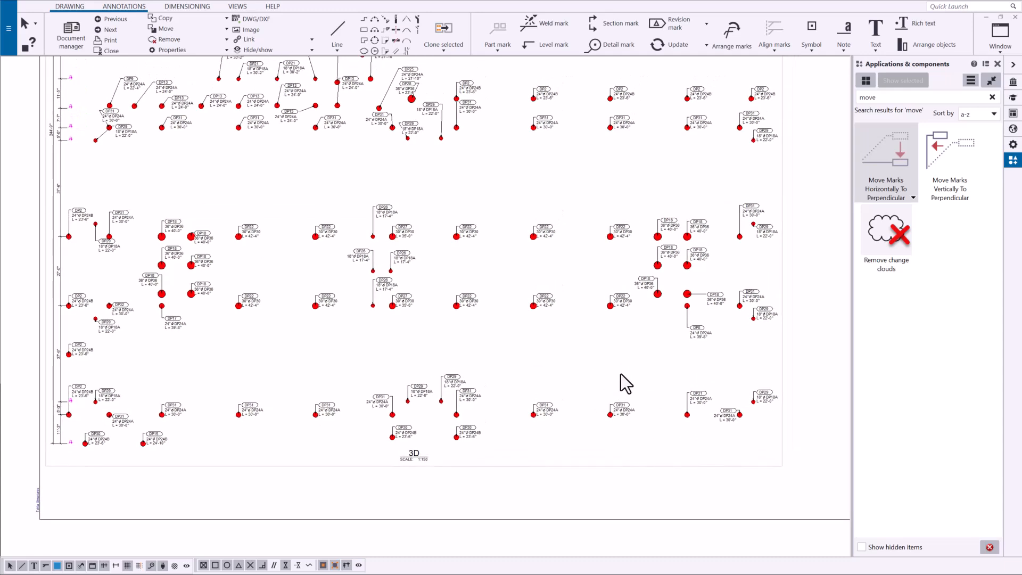
pyautogui.moveTo(707, 264)
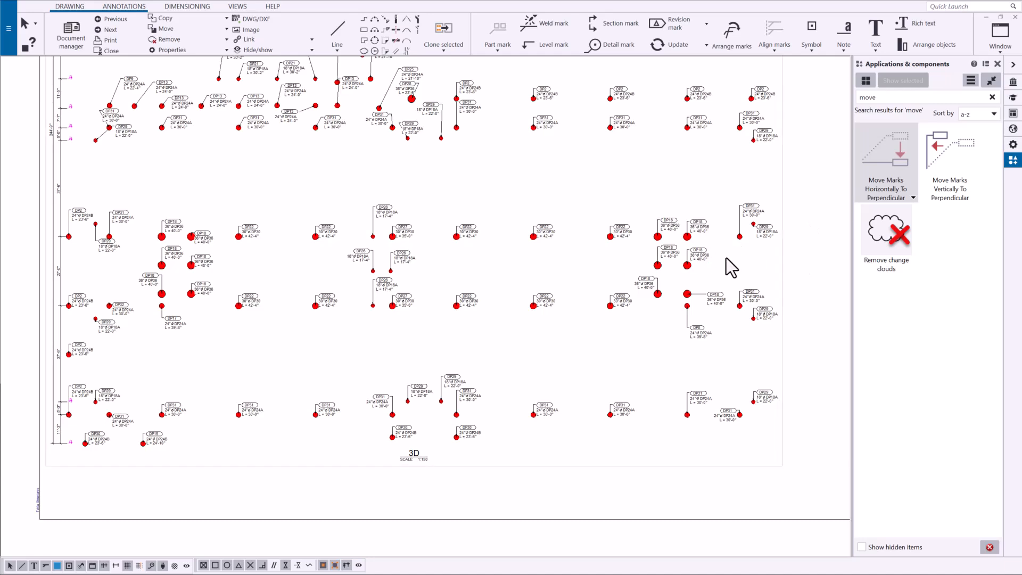
pyautogui.moveTo(824, 264)
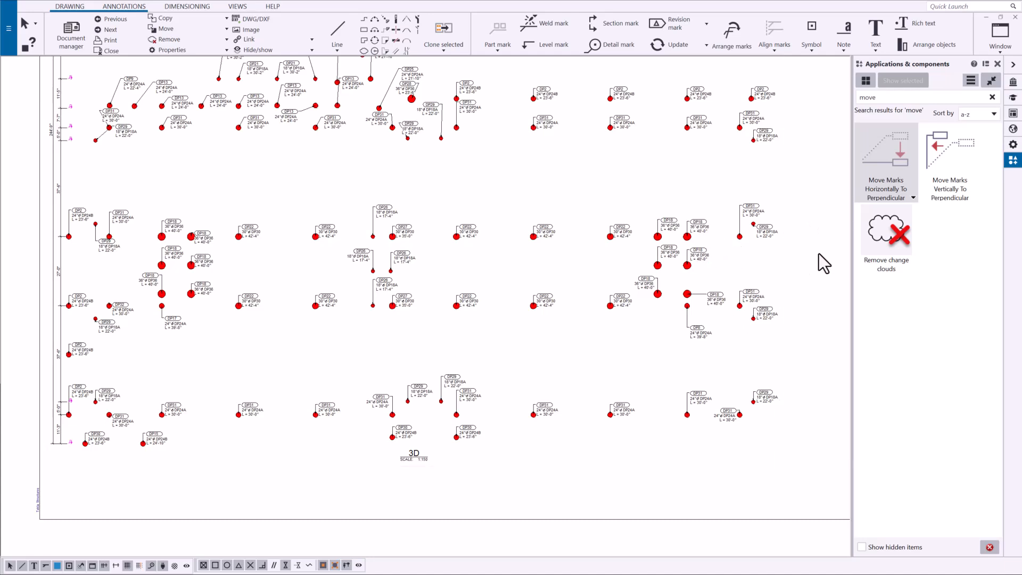
pyautogui.moveTo(917, 162)
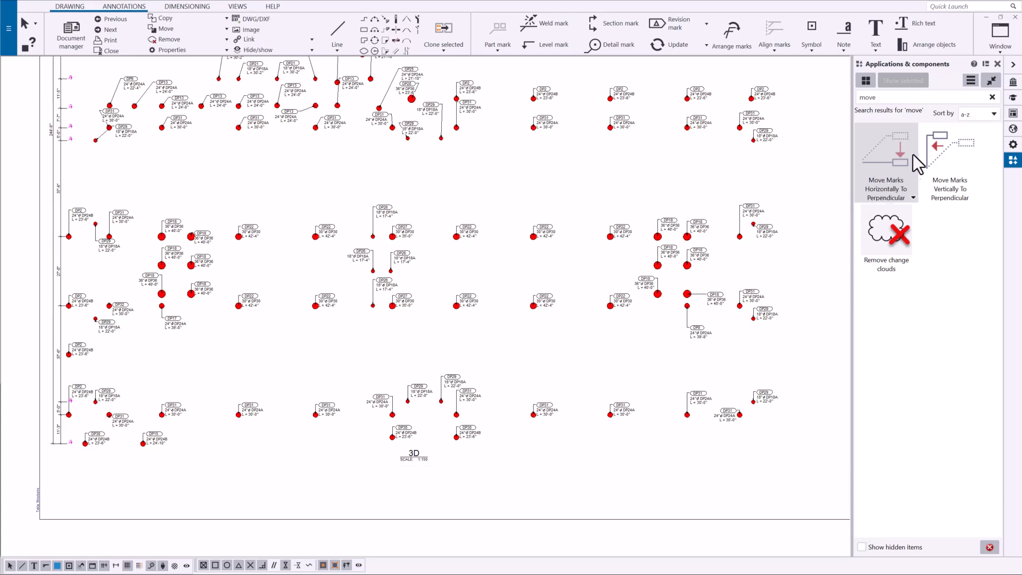
pyautogui.moveTo(594, 359)
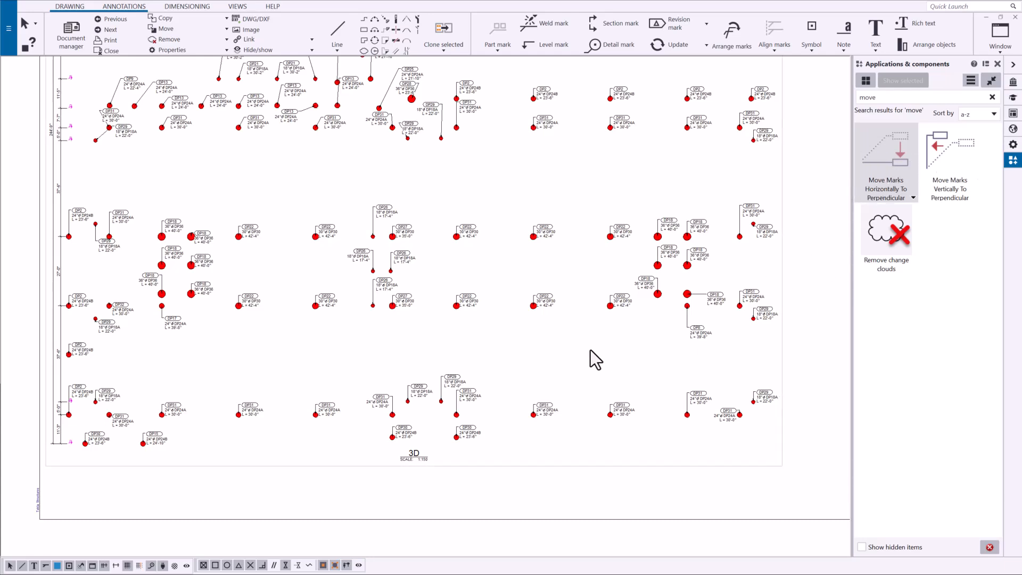
pyautogui.moveTo(606, 495)
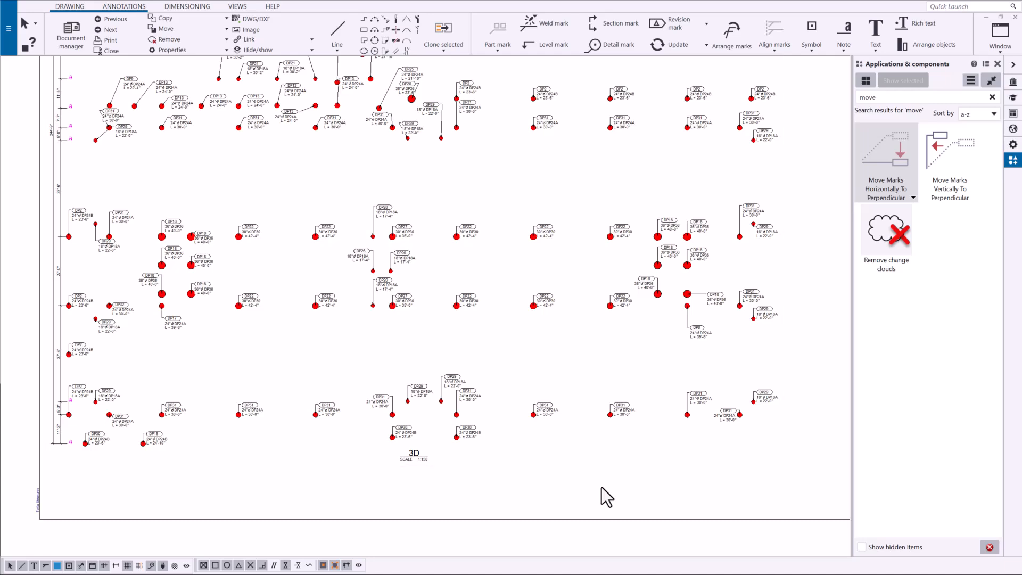
pyautogui.moveTo(890, 344)
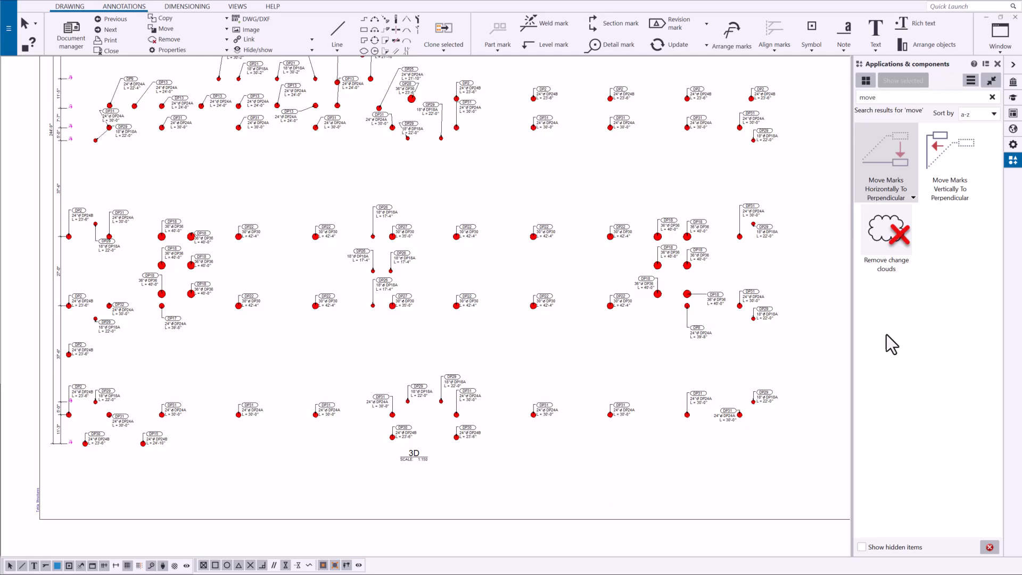